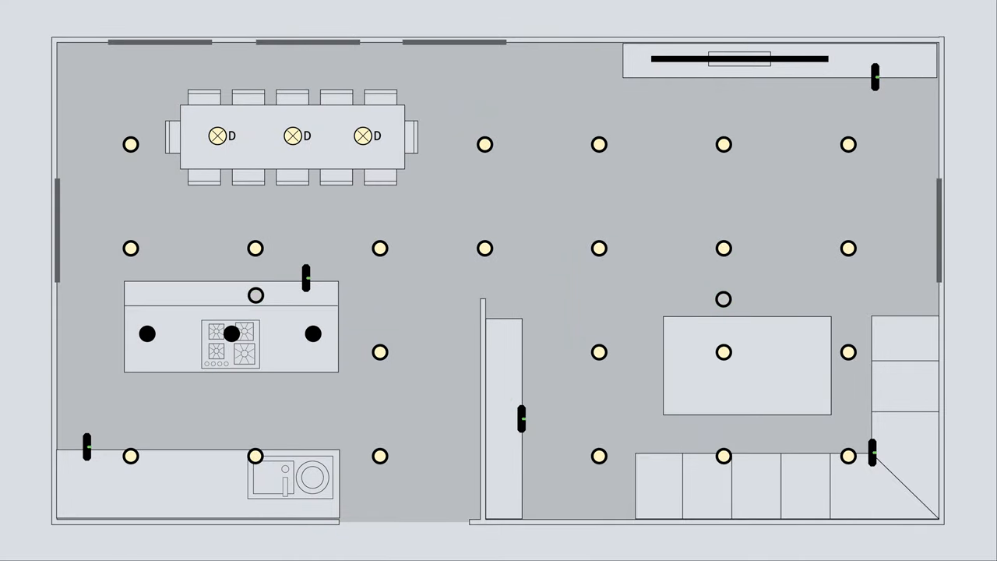
{"action": "mouse_move", "coordinate": [437, 537]}
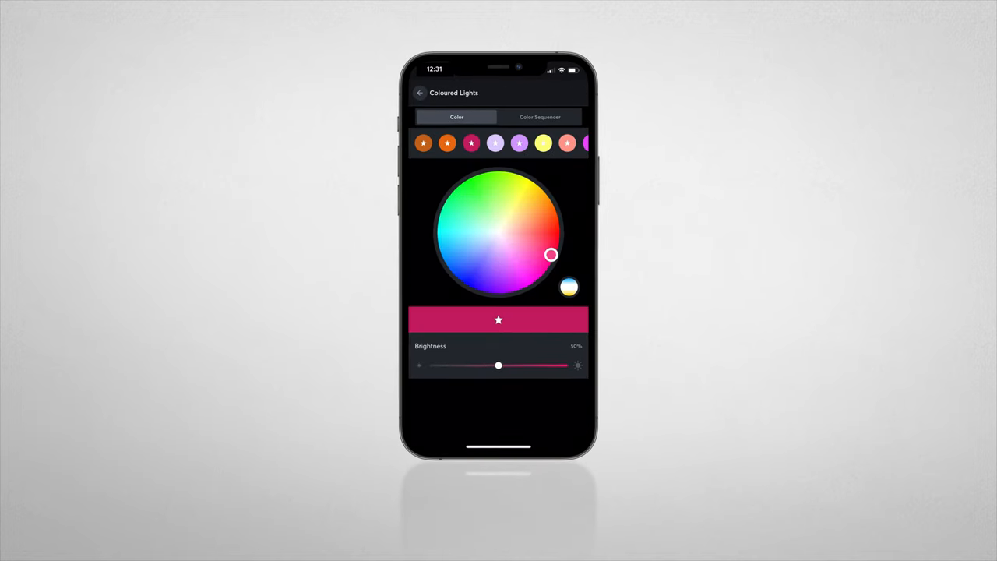
Drag the colour wheel marker to magenta-pink for the Coloured Lights, keeping brightness at 50%.
{"action": "left_click_drag", "start_coordinate": [550, 255], "coordinate": [540, 250]}
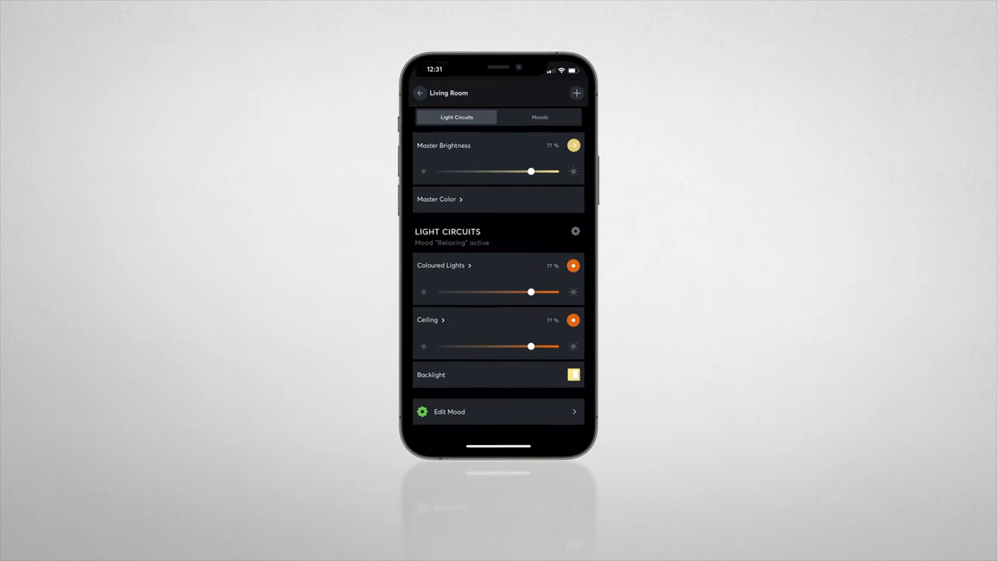
Open the Ceiling light circuit's Color page under Living Room Light Circuits.
{"action": "left_click", "coordinate": [427, 320]}
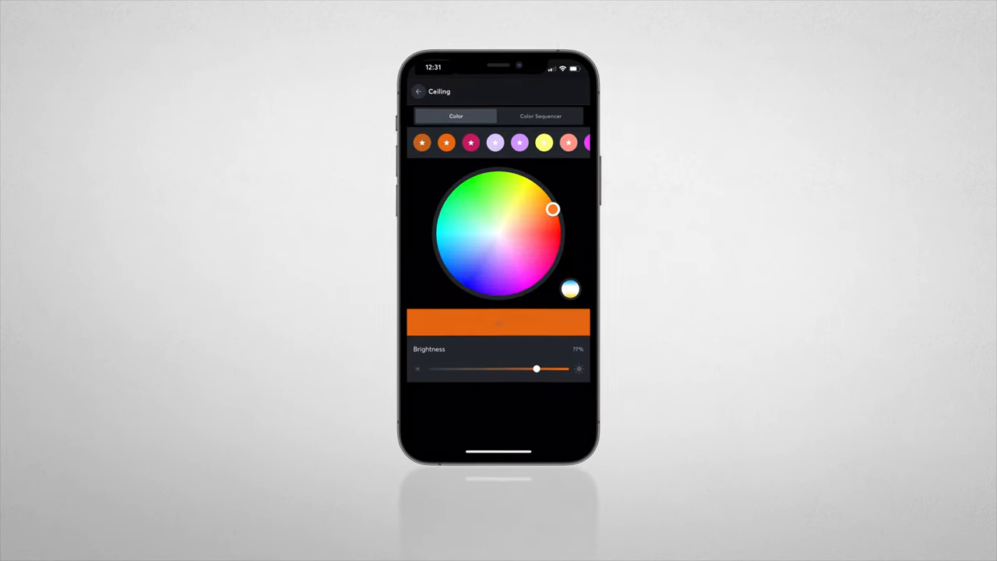